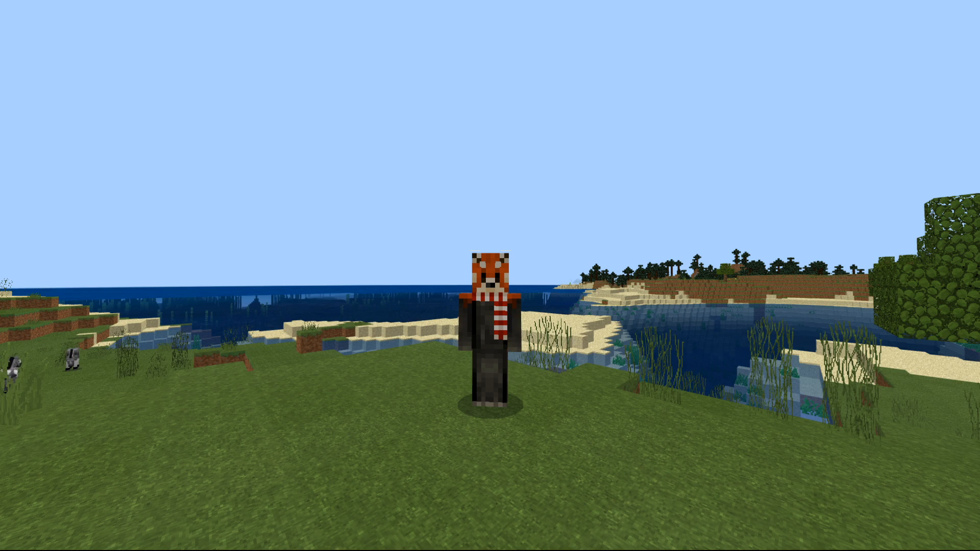
mouse_move(490, 275)
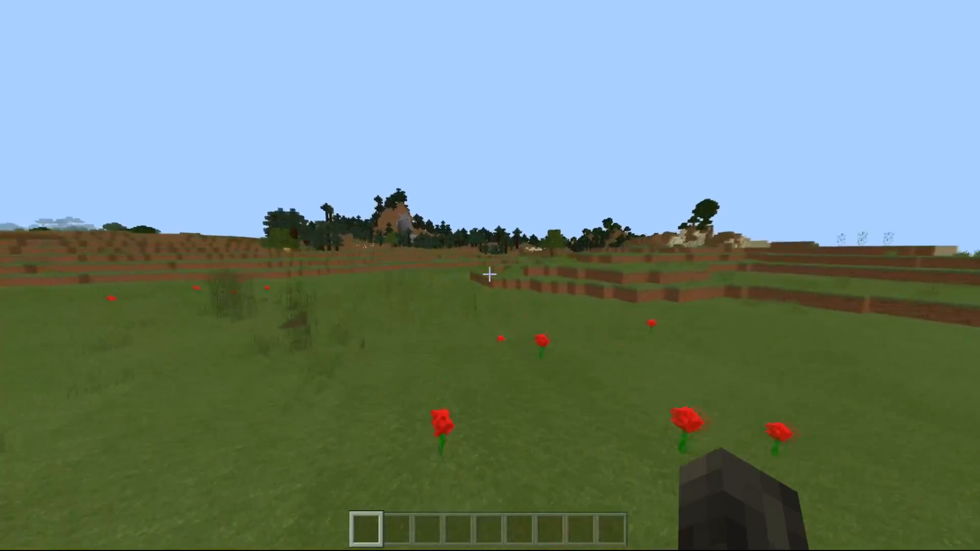
mouse_move(490, 273)
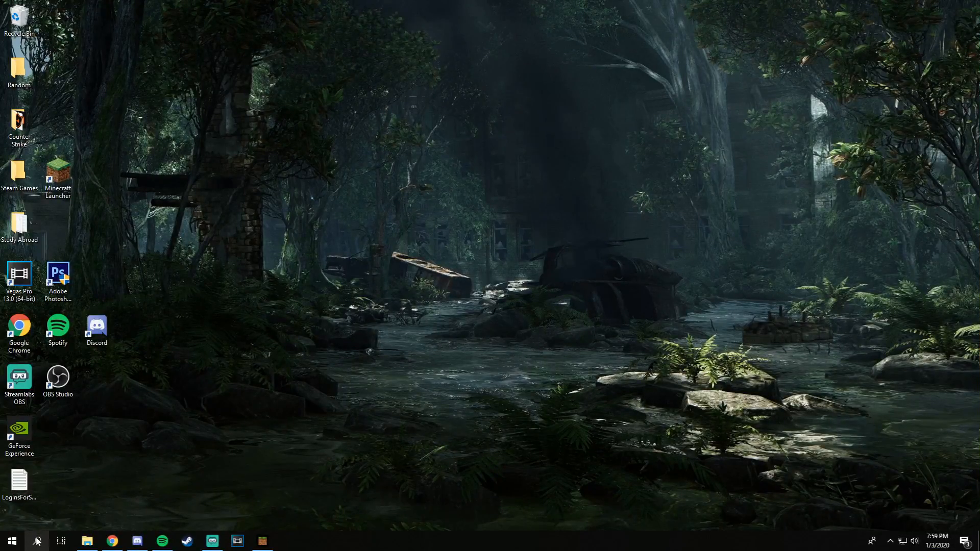
- Search the Start menu for %appdata% to open the Roaming folder
click(36, 540)
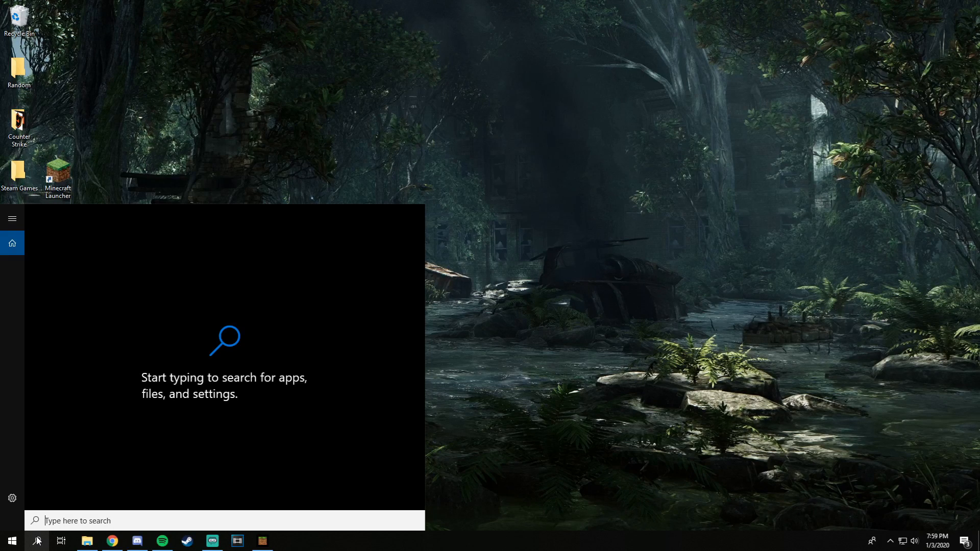
text(%appa)
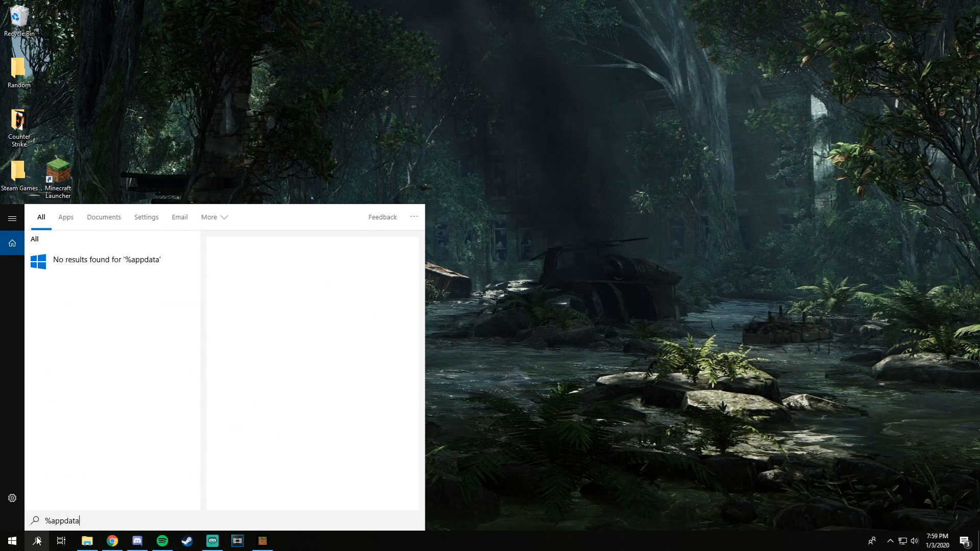
text(%)
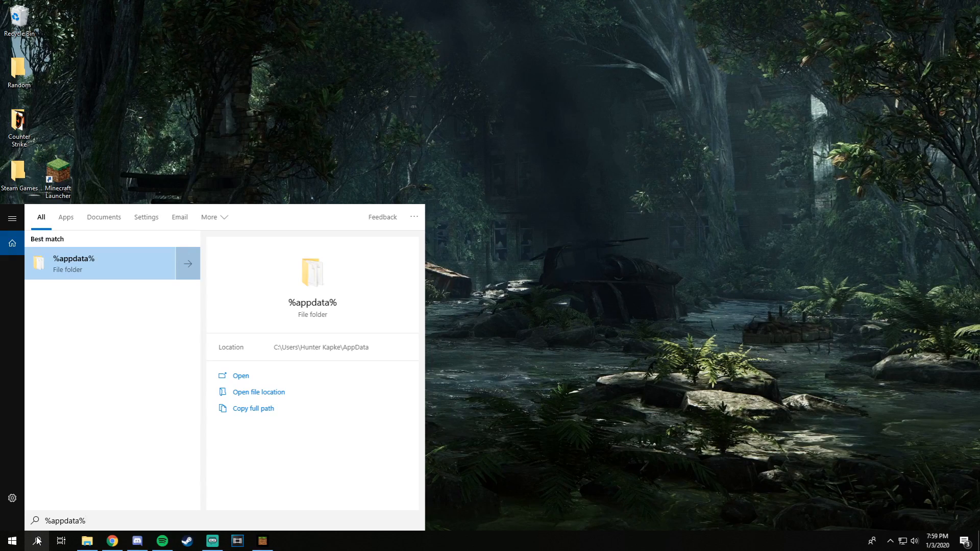
click(240, 375)
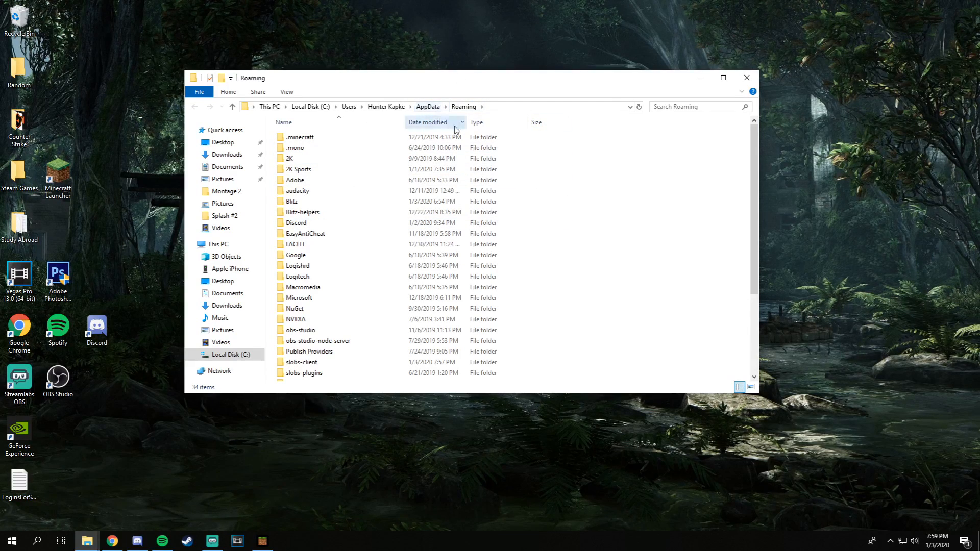
- Go from Roaming up to AppData, then into Local\Packages and select Microsoft.MinecraftUWP_8wekyb3d8bbwe
click(427, 106)
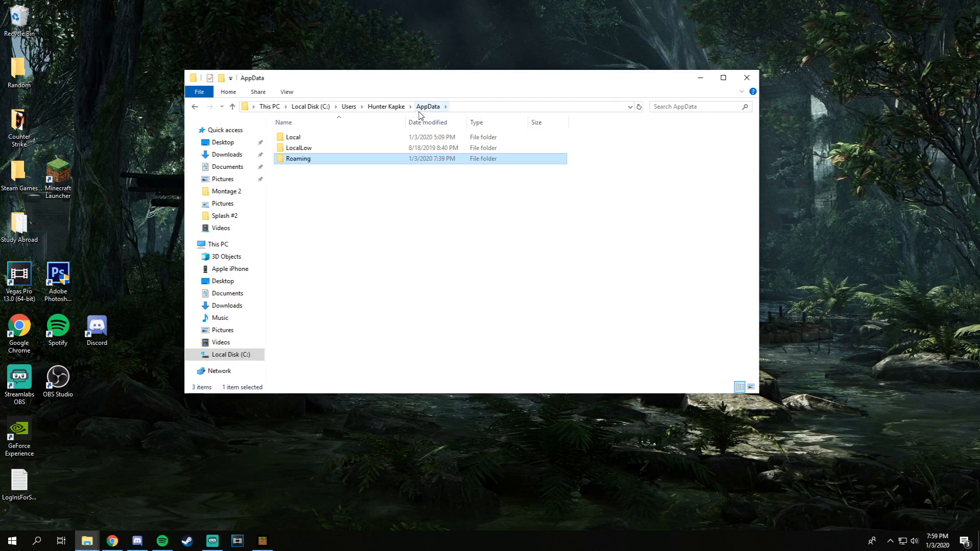
double_click(292, 137)
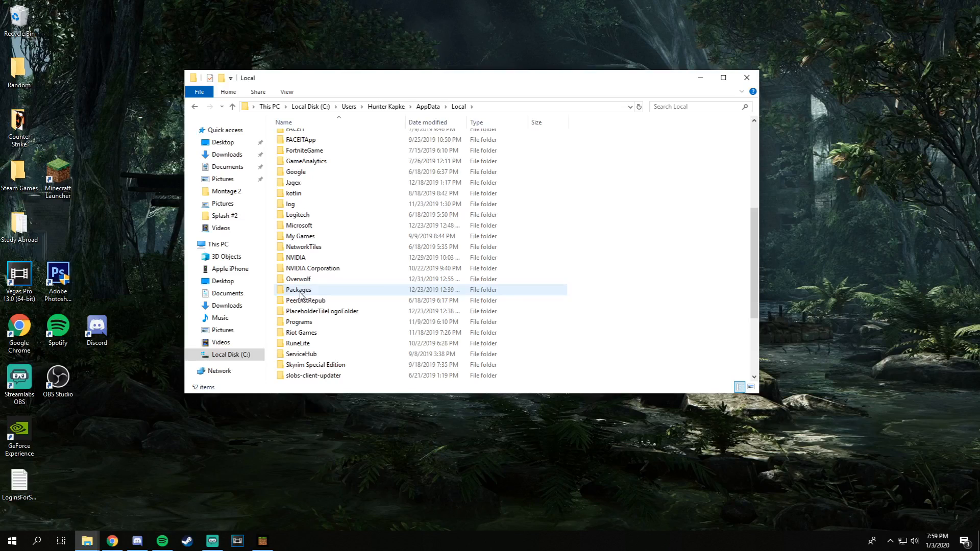
double_click(298, 290)
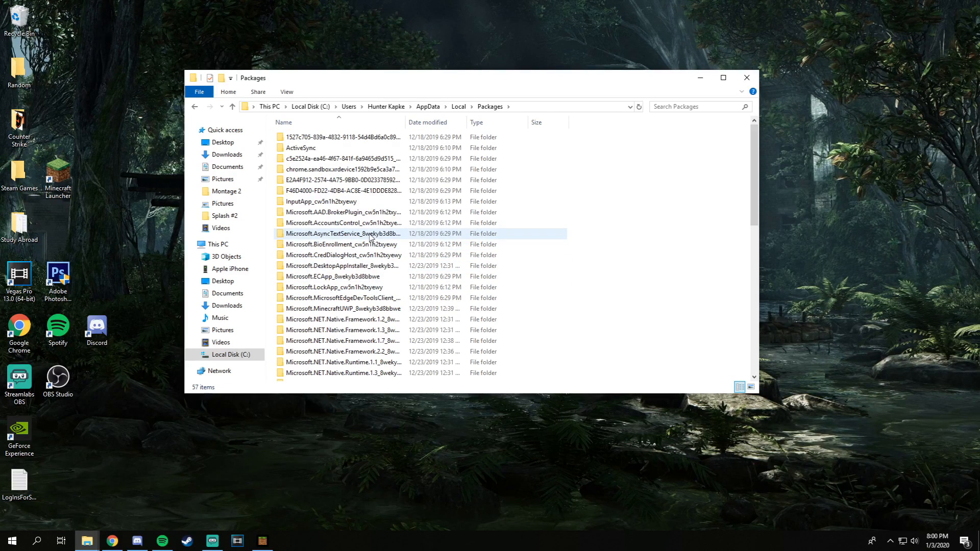
click(342, 137)
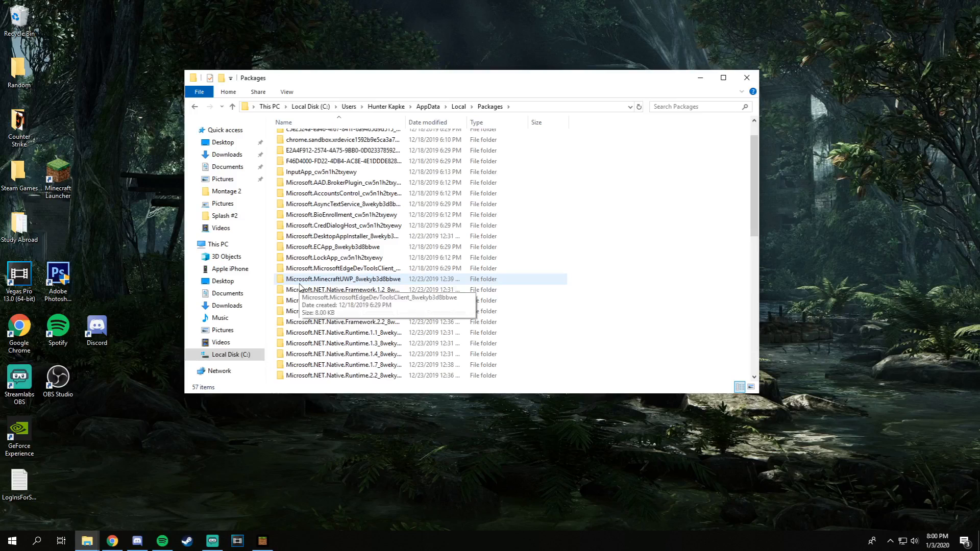
mouse_move(341, 284)
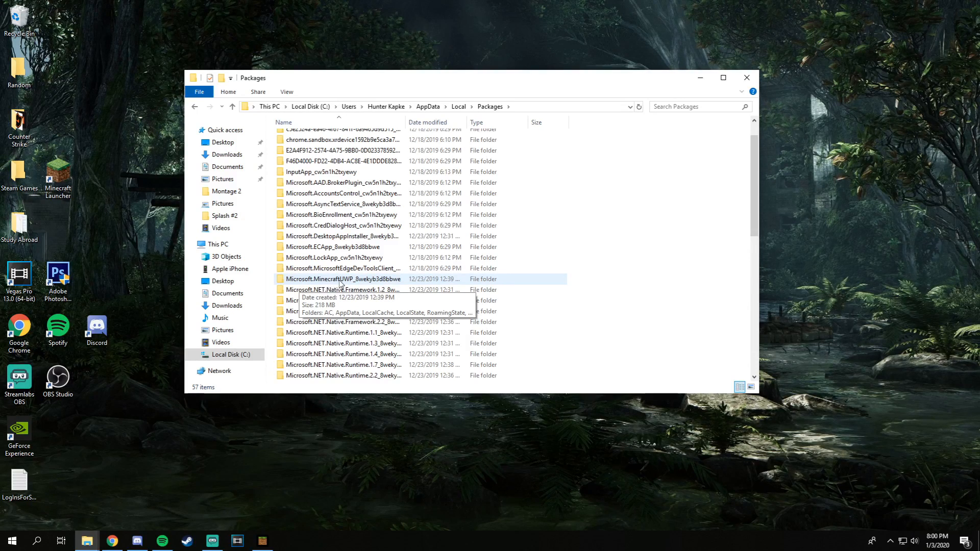
click(342, 279)
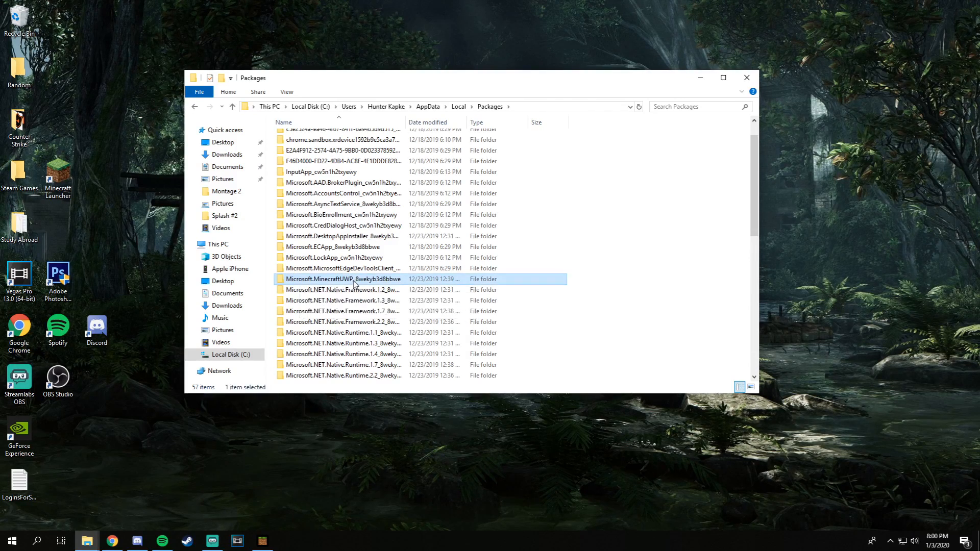
- Browse into the Minecraft package's LocalState, games and com.mojang folders, backing up once
double_click(343, 279)
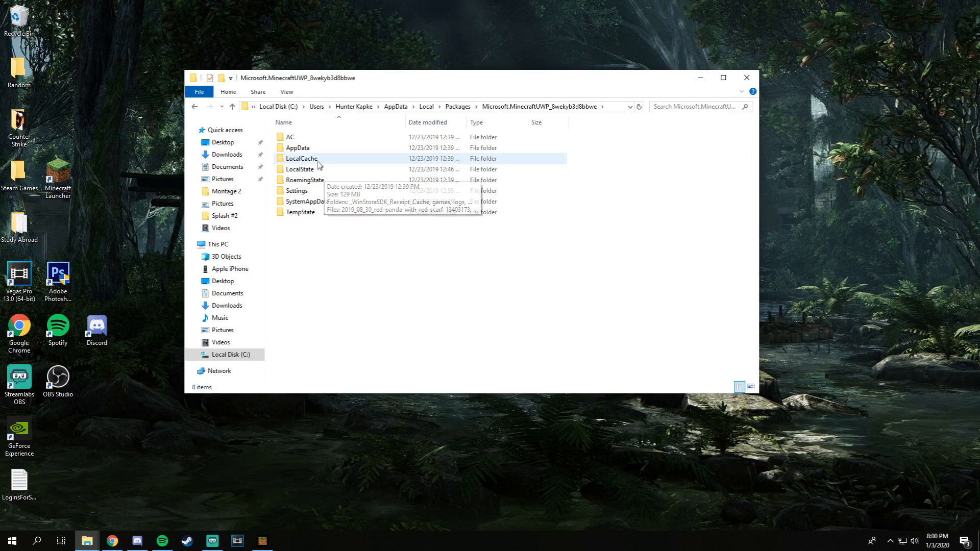
double_click(300, 169)
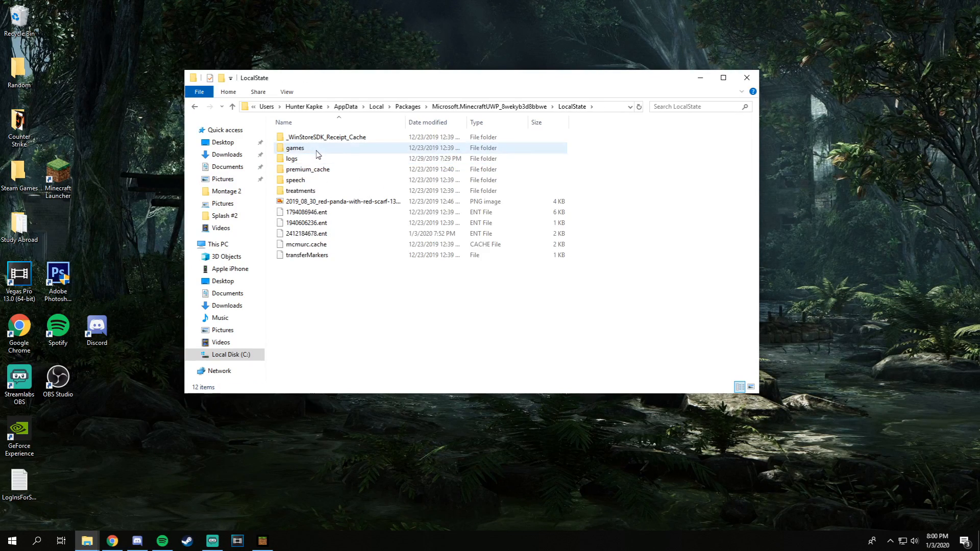
double_click(295, 148)
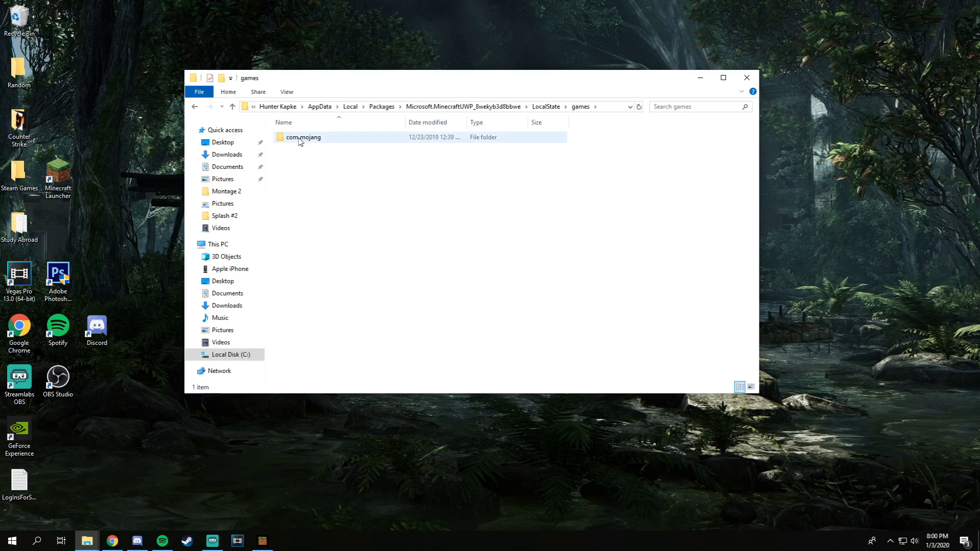
mouse_move(304, 137)
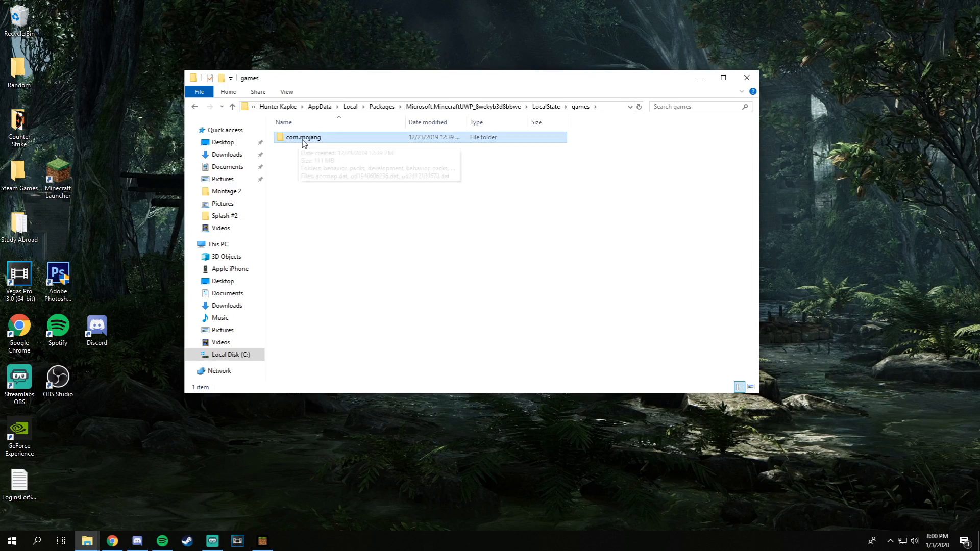
double_click(304, 137)
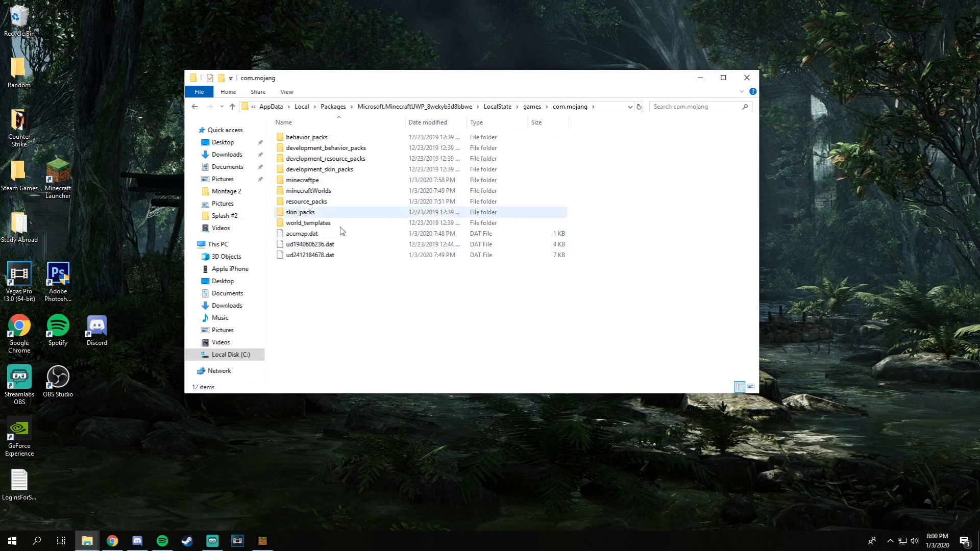
mouse_move(322, 201)
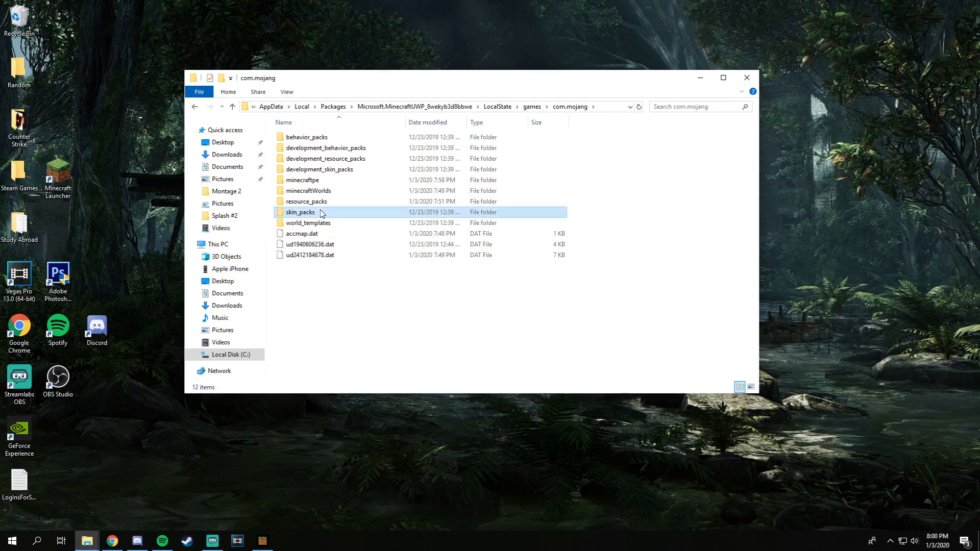
click(195, 106)
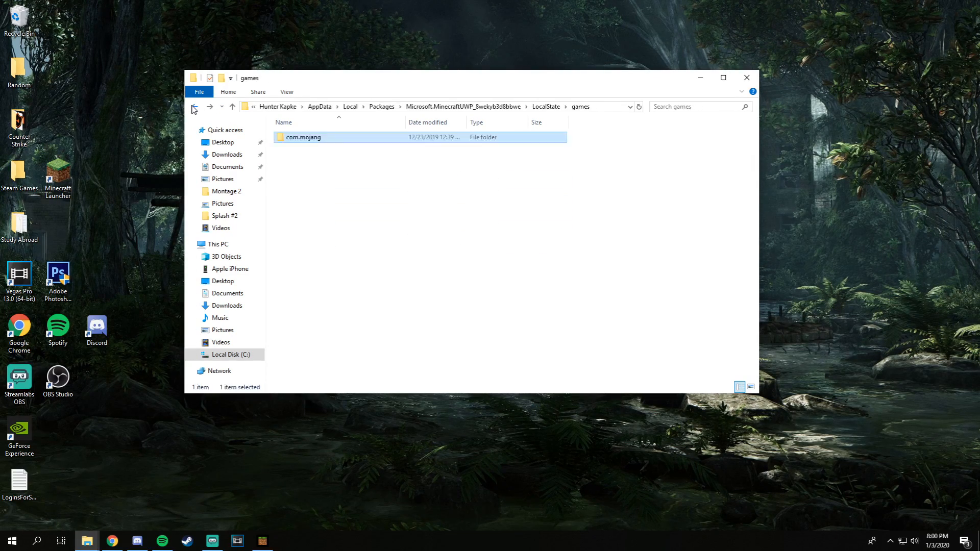
click(194, 106)
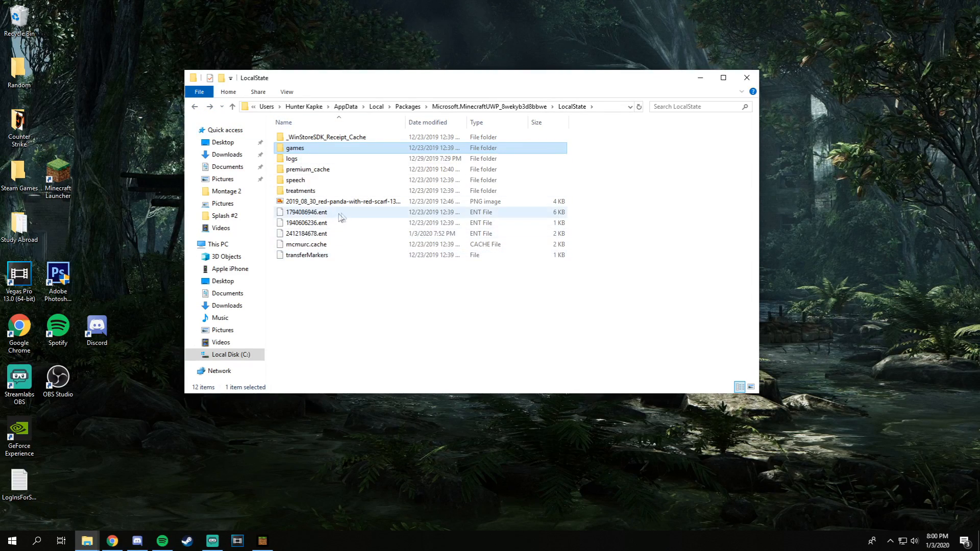
mouse_move(318, 201)
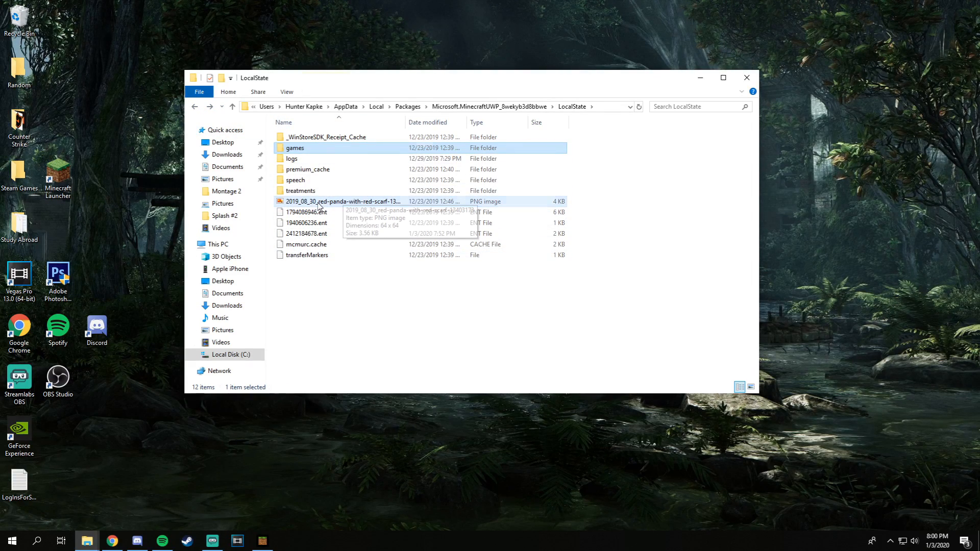
click(342, 201)
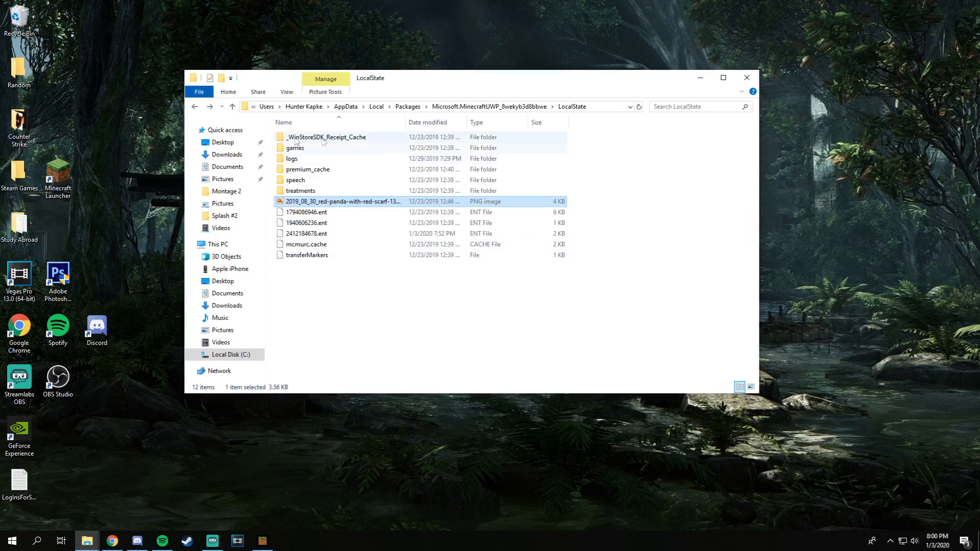
double_click(295, 148)
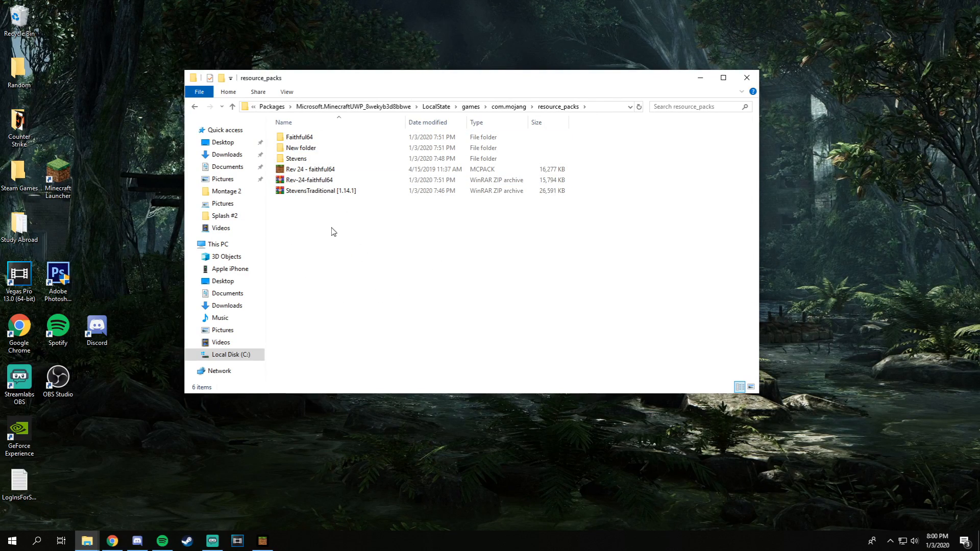
mouse_move(313, 202)
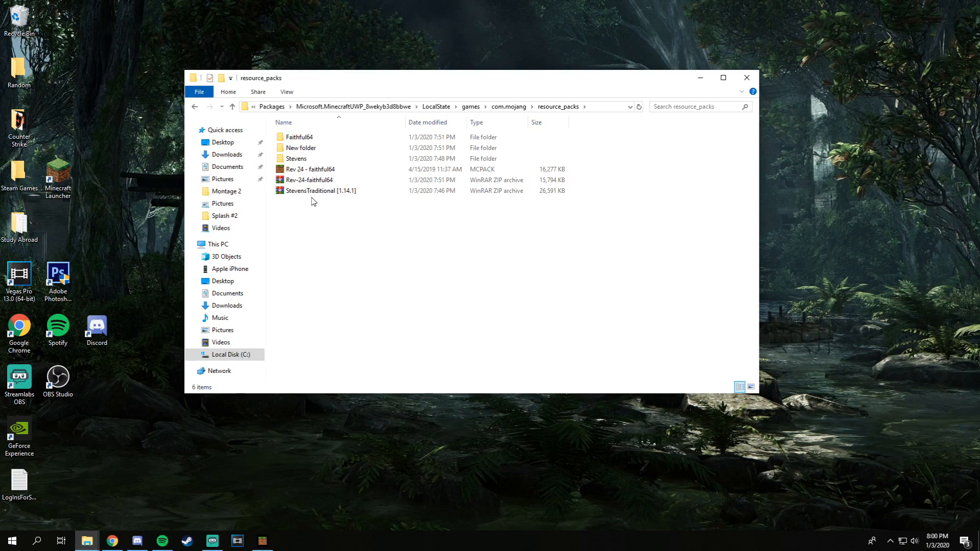
click(309, 180)
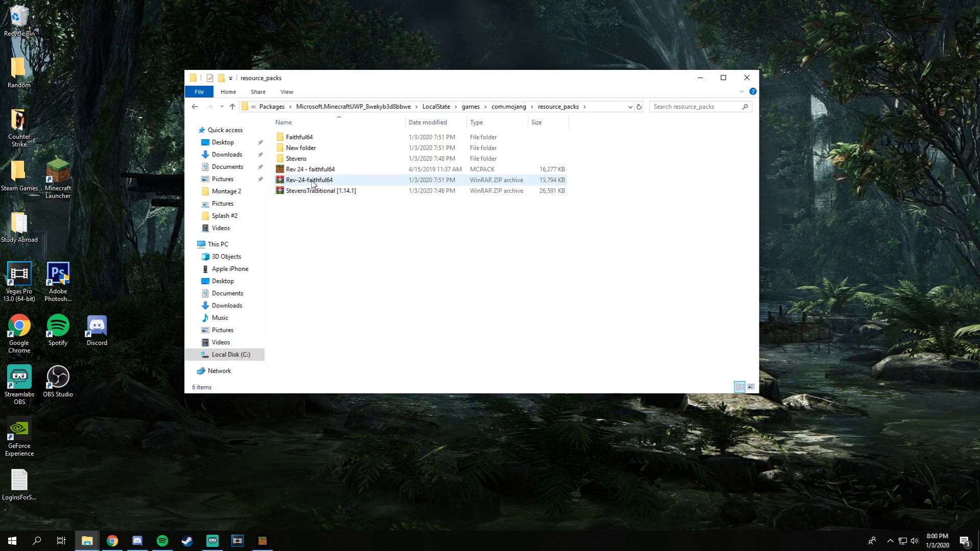
mouse_move(319, 190)
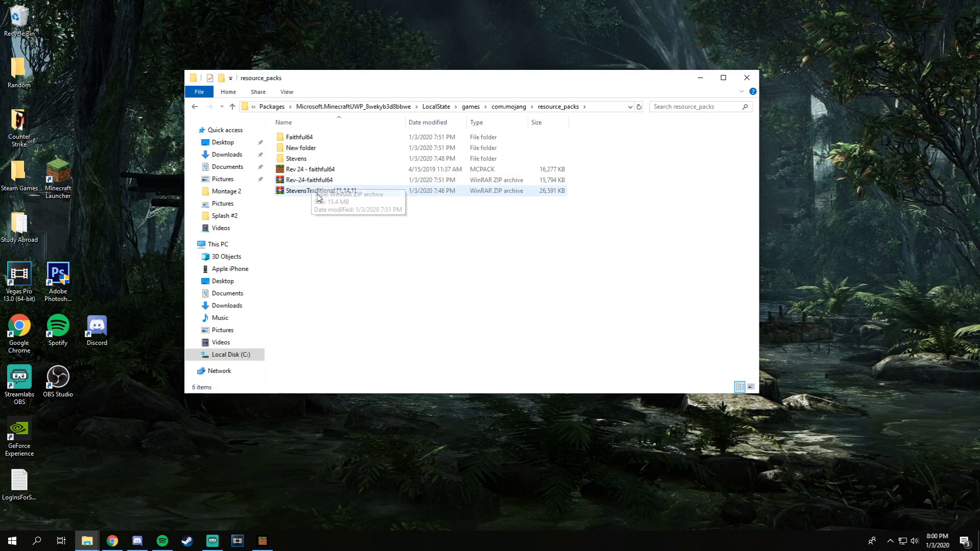
mouse_move(318, 191)
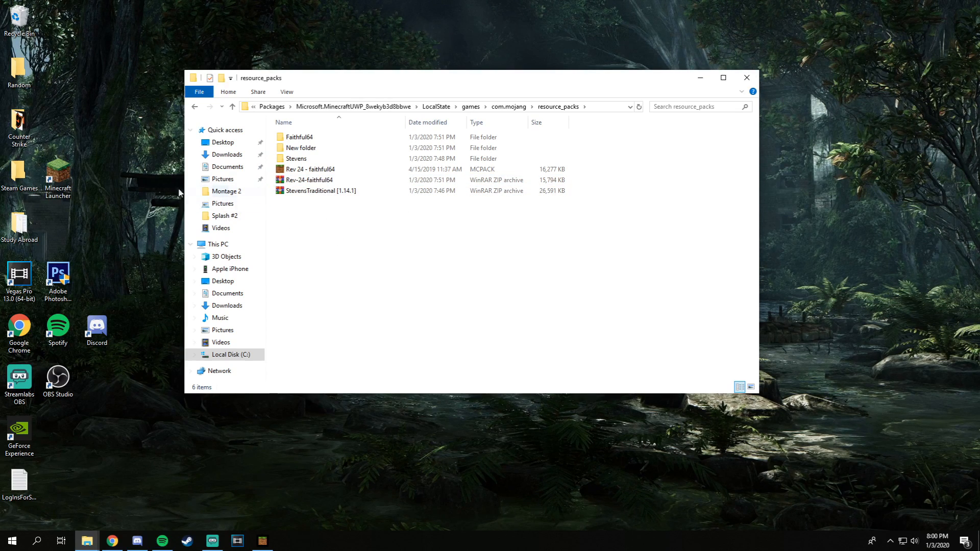
mouse_move(342, 258)
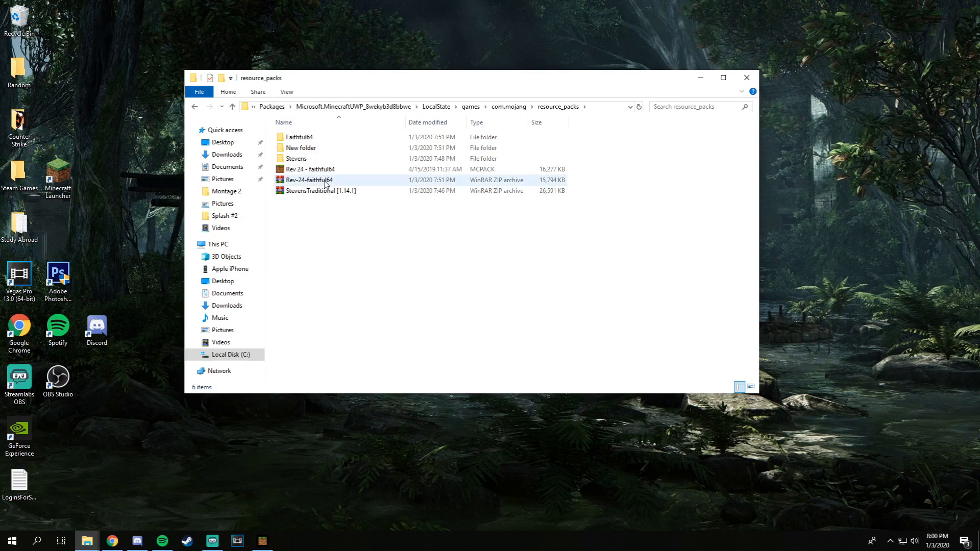
mouse_move(312, 183)
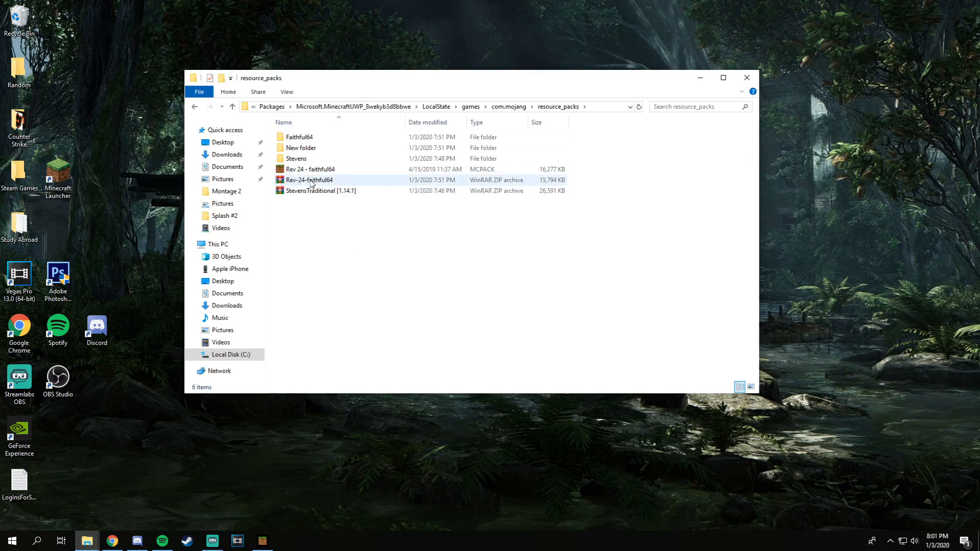
- Extract Rev-24-faithful64.zip here with WinRAR, replace the existing pack, and open the .mcpack
right_click(309, 180)
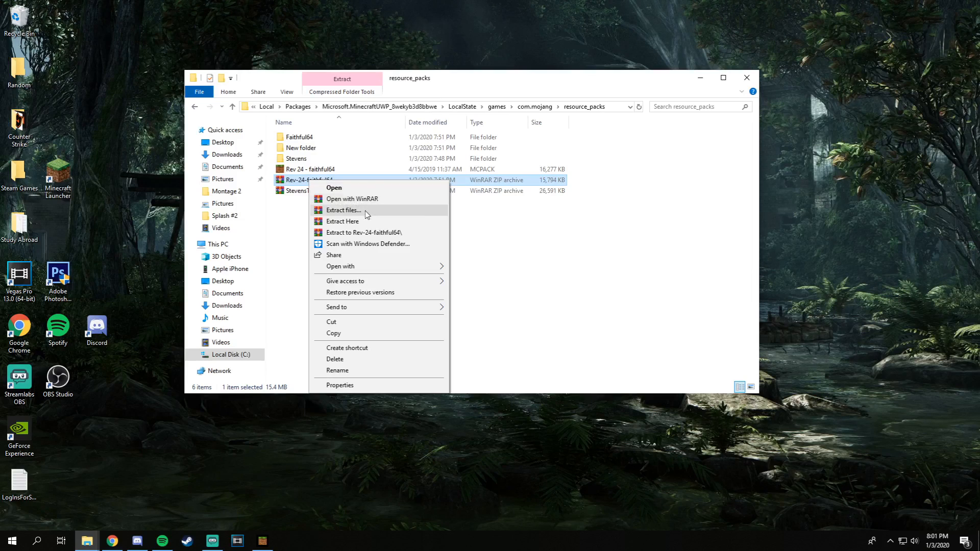
mouse_move(356, 221)
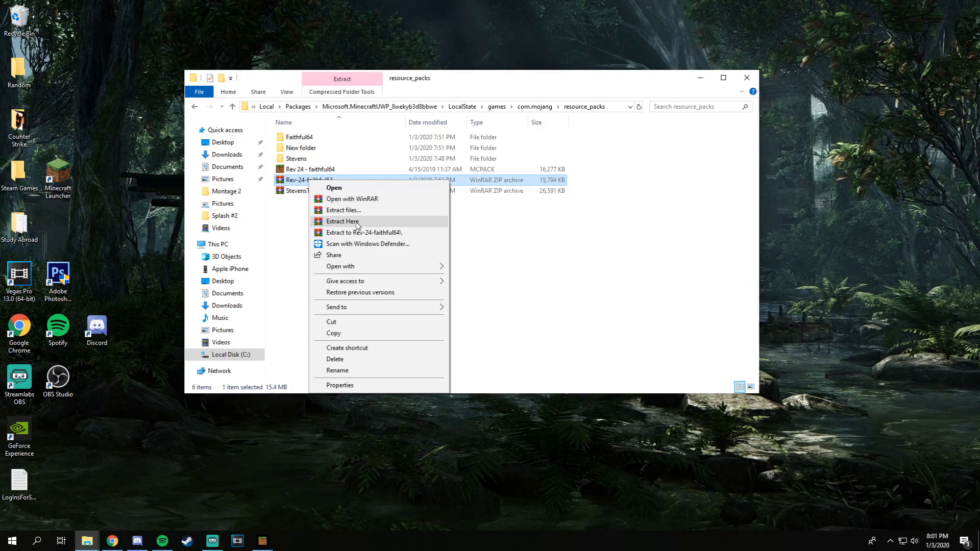
click(342, 220)
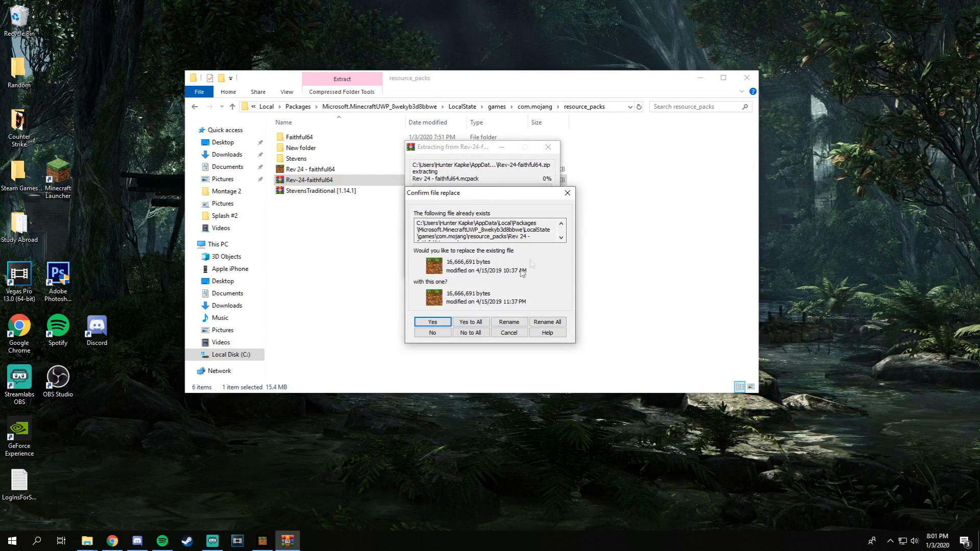
click(432, 322)
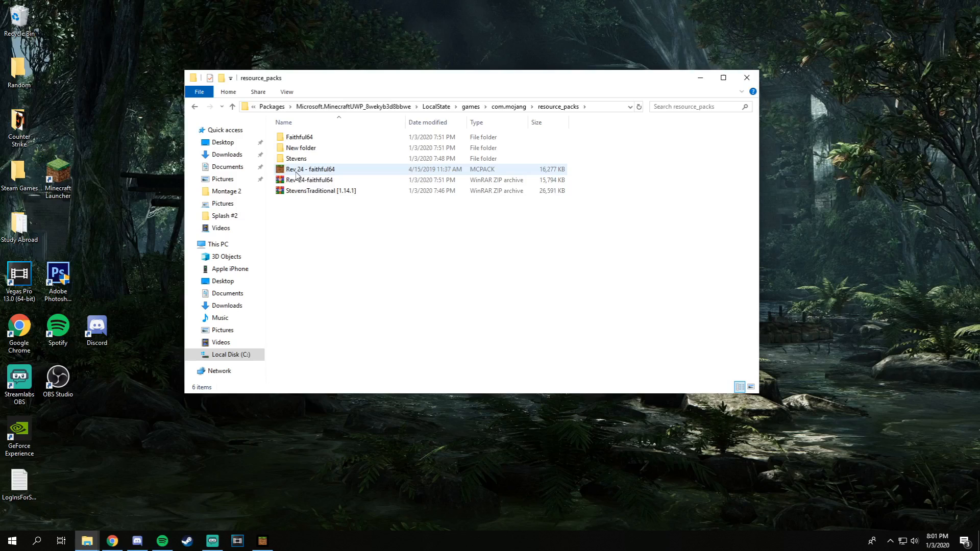
double_click(309, 169)
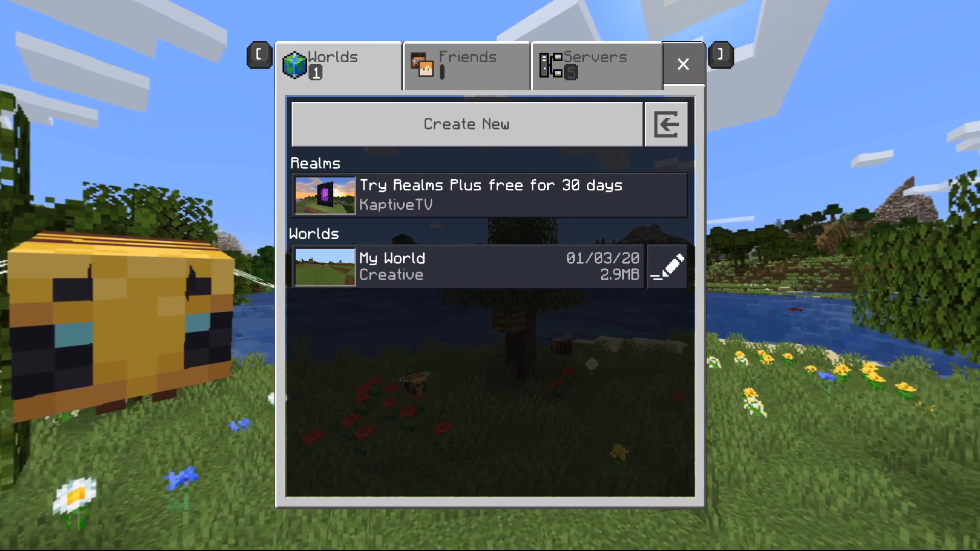
- Deactivate Faithful 64x64 in Settings > Global Resources, then return to the menu and play
click(682, 64)
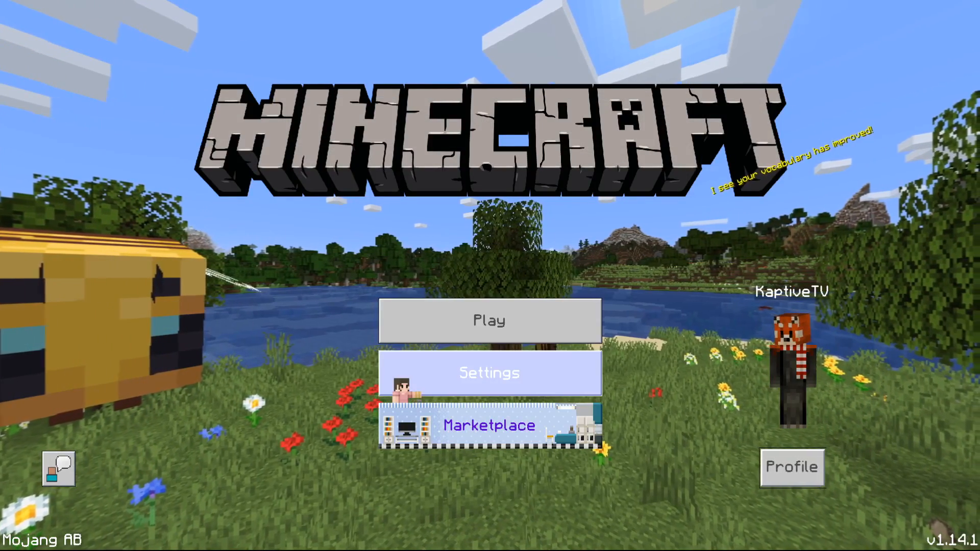
click(490, 373)
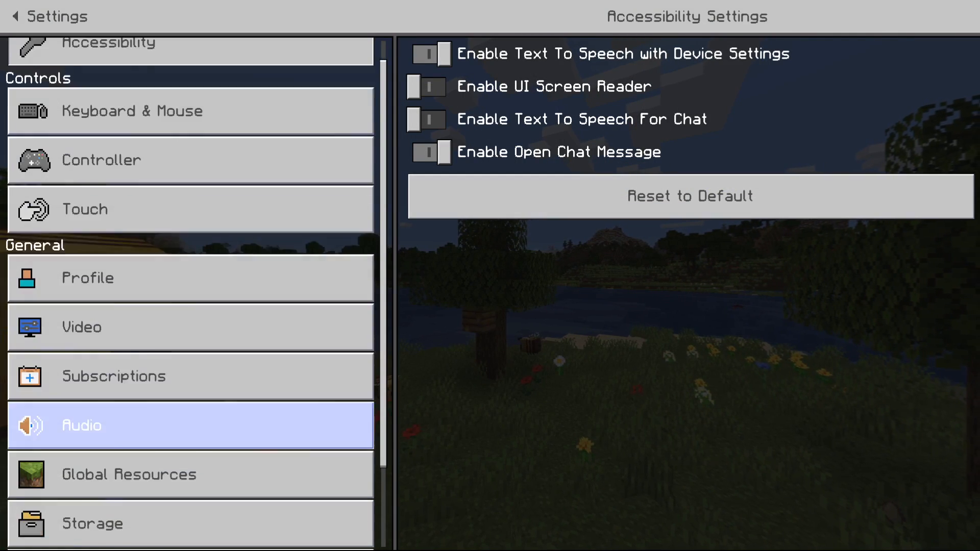
click(128, 473)
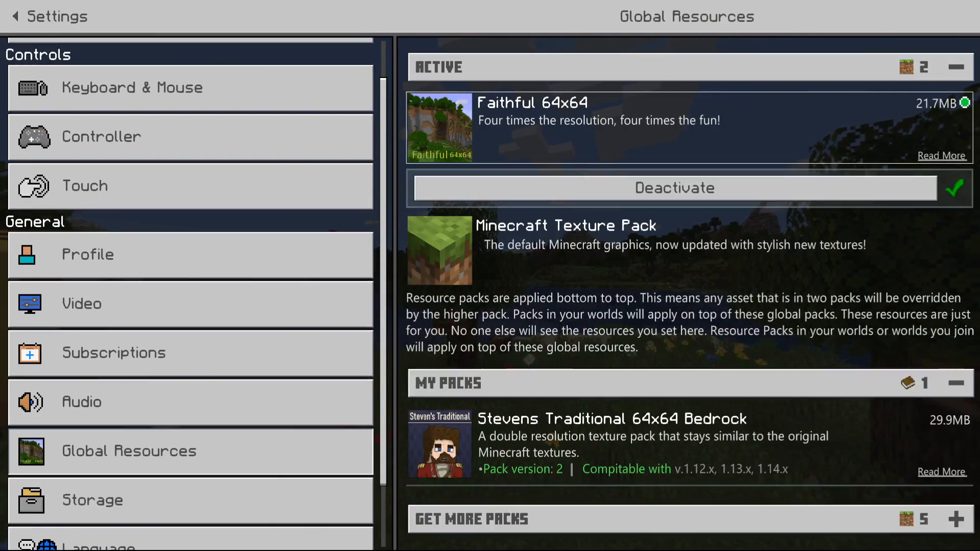
click(674, 188)
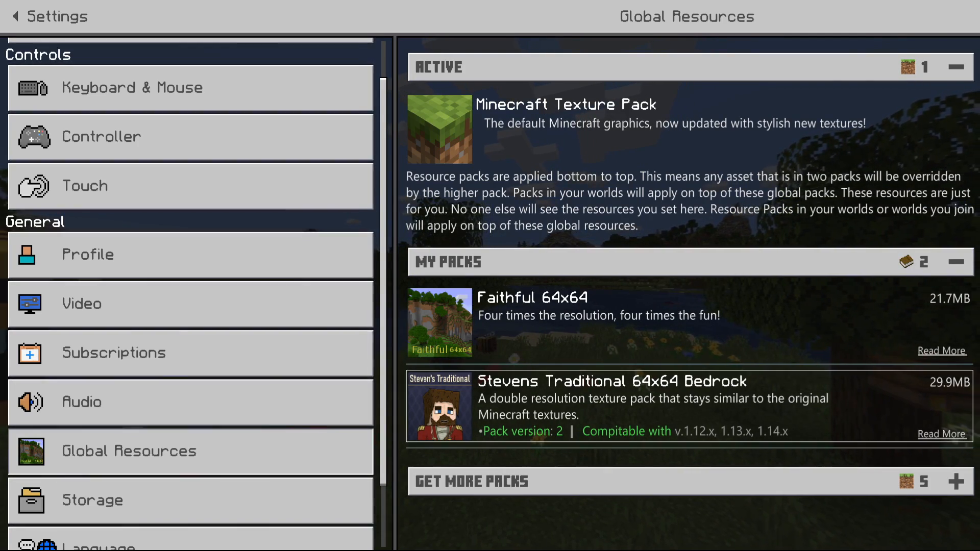
click(15, 16)
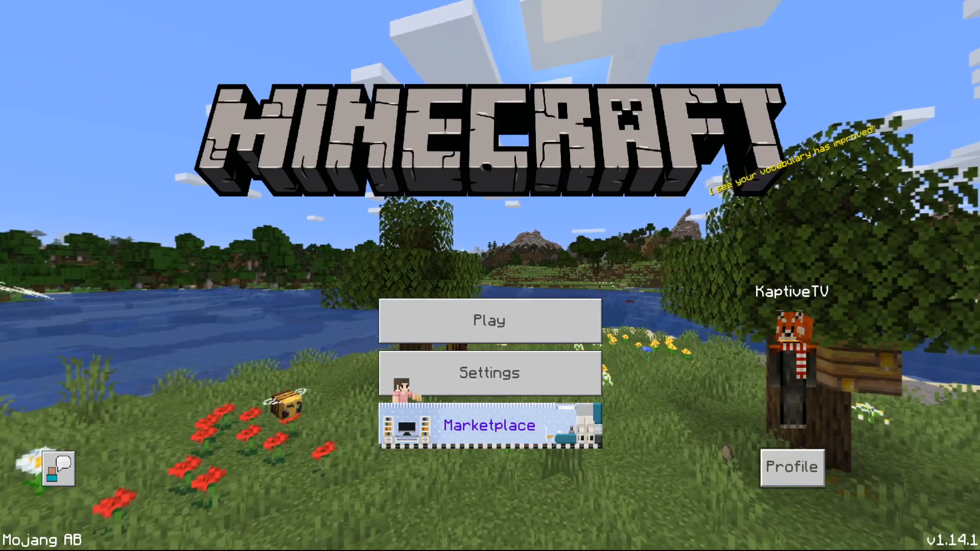
click(489, 321)
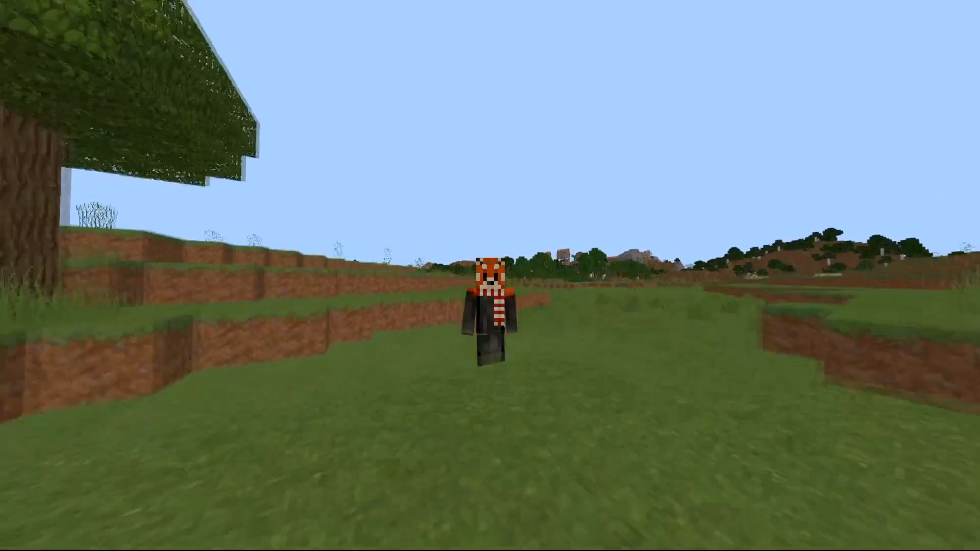
mouse_move(490, 275)
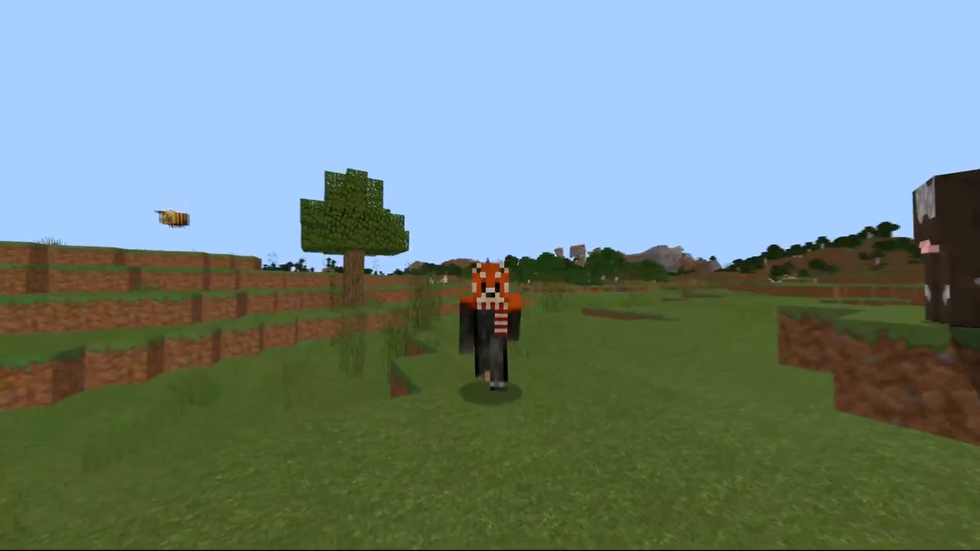